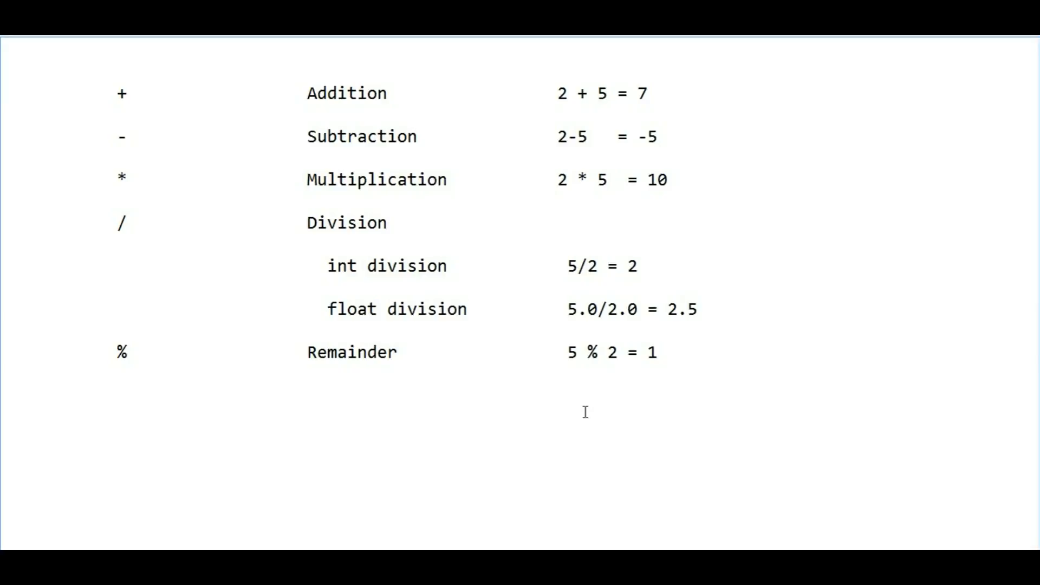
{"action": "mouse_move", "coordinate": [148, 101]}
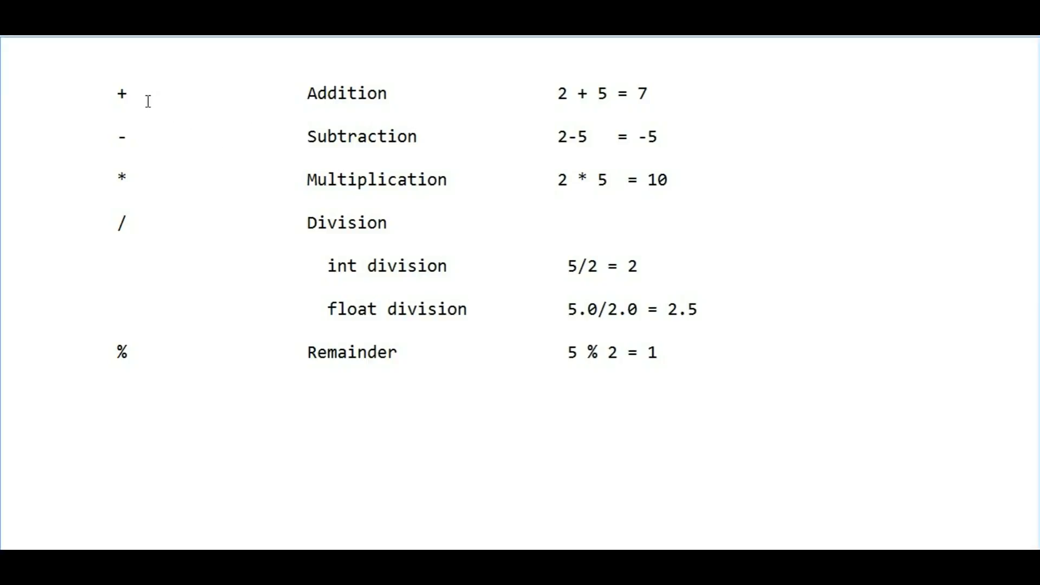
{"action": "mouse_move", "coordinate": [147, 196]}
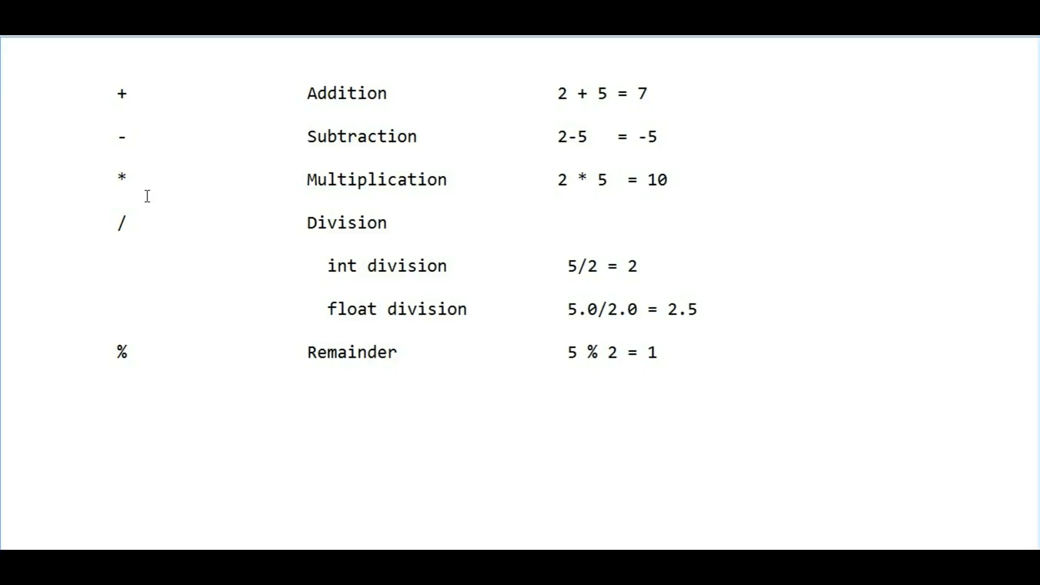
Change the Subtraction result from -5 to -3 so it reads 2-5 = -3
{"action": "left_click", "coordinate": [549, 93]}
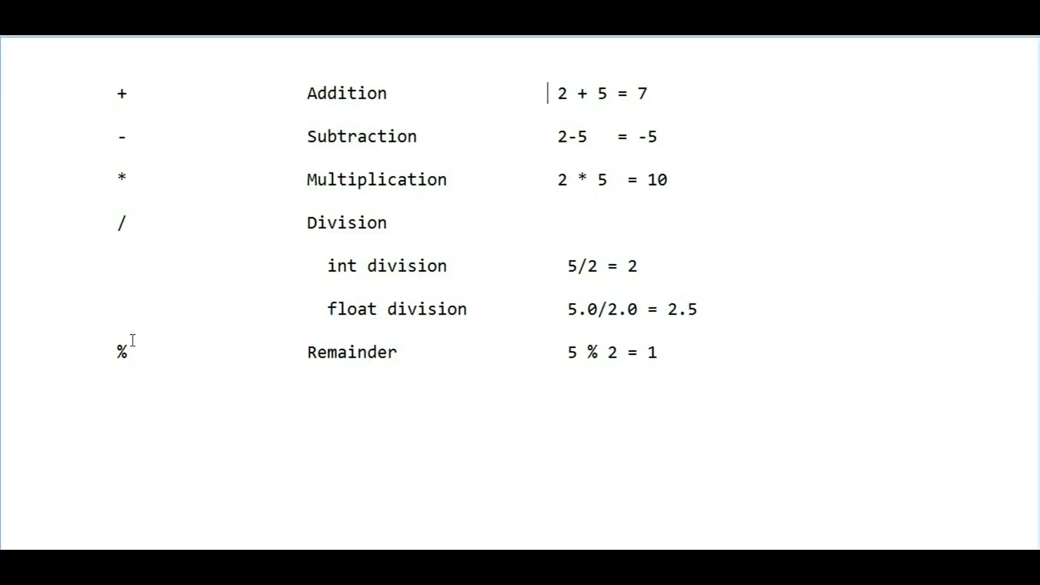
{"action": "mouse_move", "coordinate": [142, 368]}
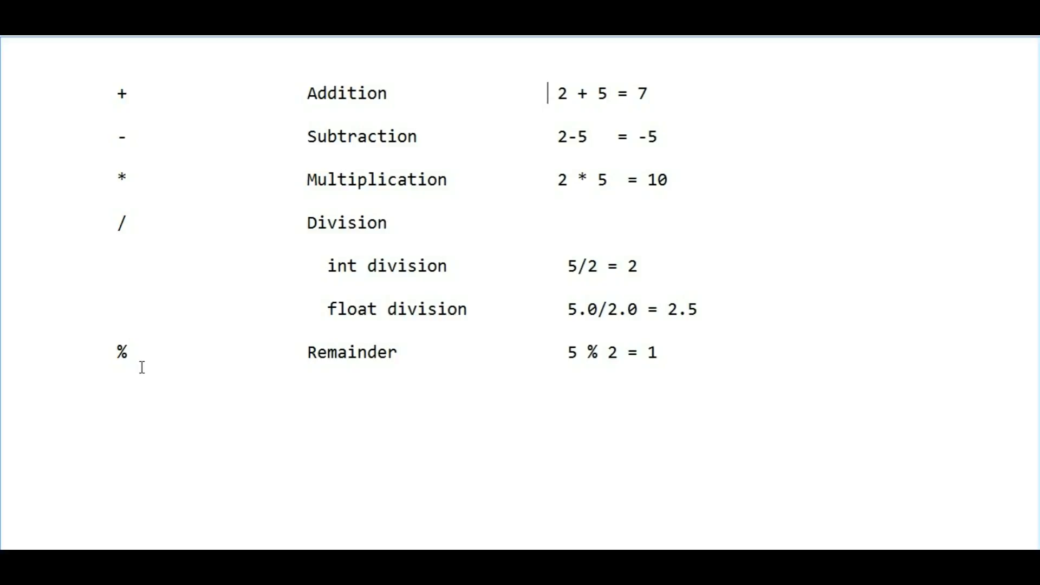
{"action": "mouse_move", "coordinate": [142, 351]}
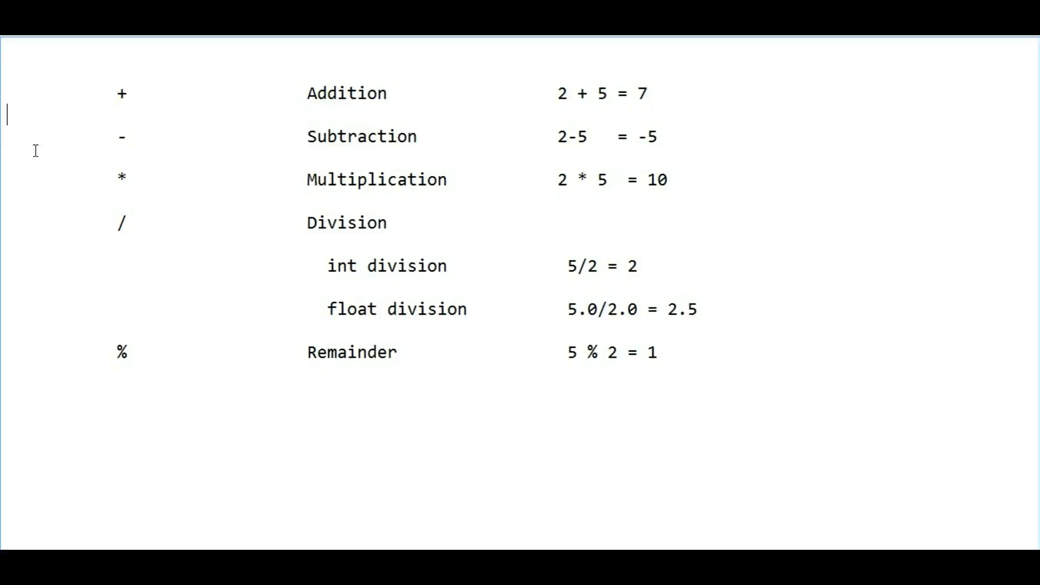
{"action": "mouse_move", "coordinate": [125, 155]}
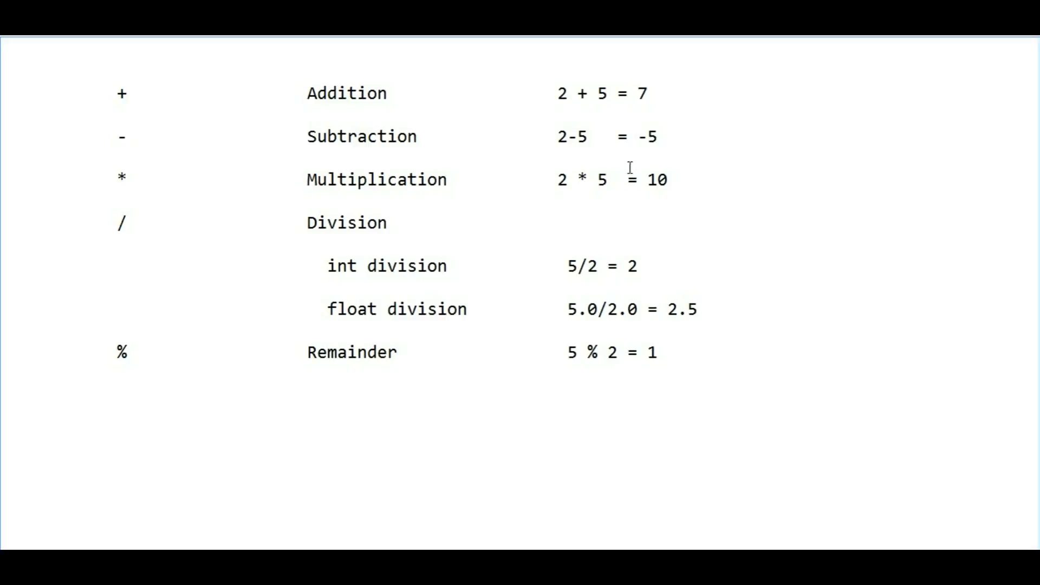
{"action": "mouse_move", "coordinate": [640, 158]}
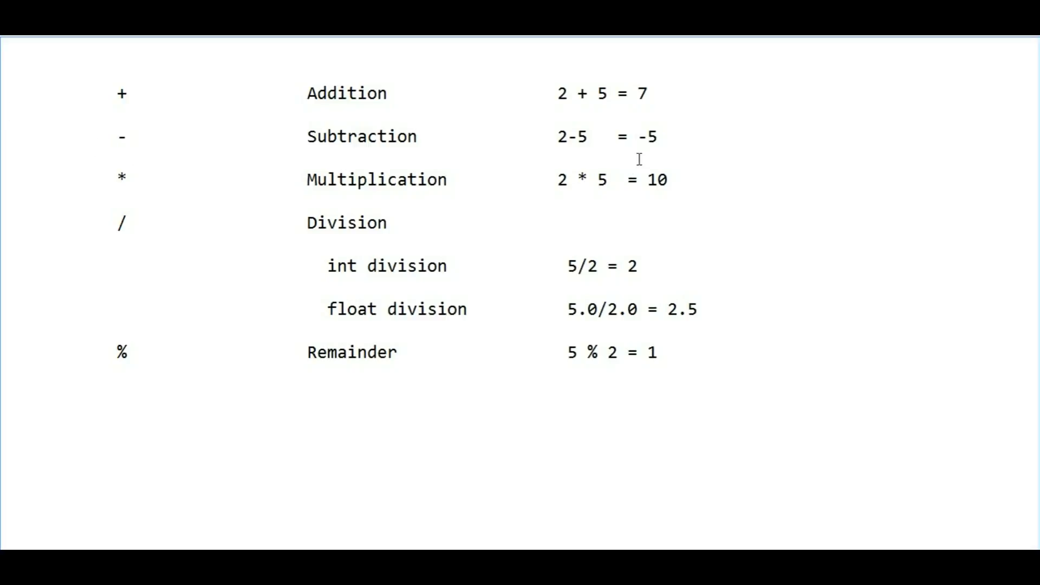
{"action": "mouse_move", "coordinate": [641, 188]}
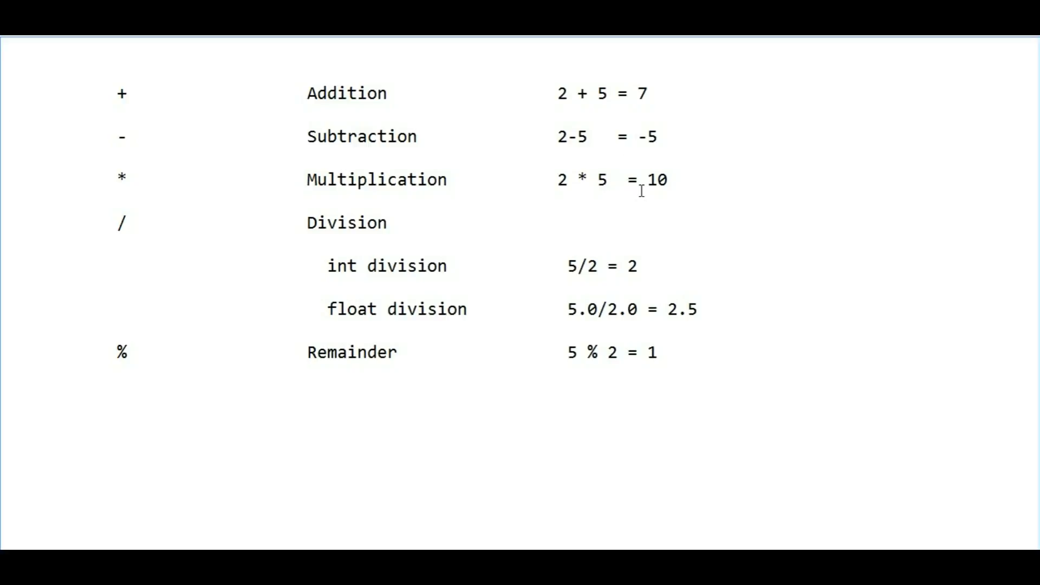
{"action": "type", "text": "3"}
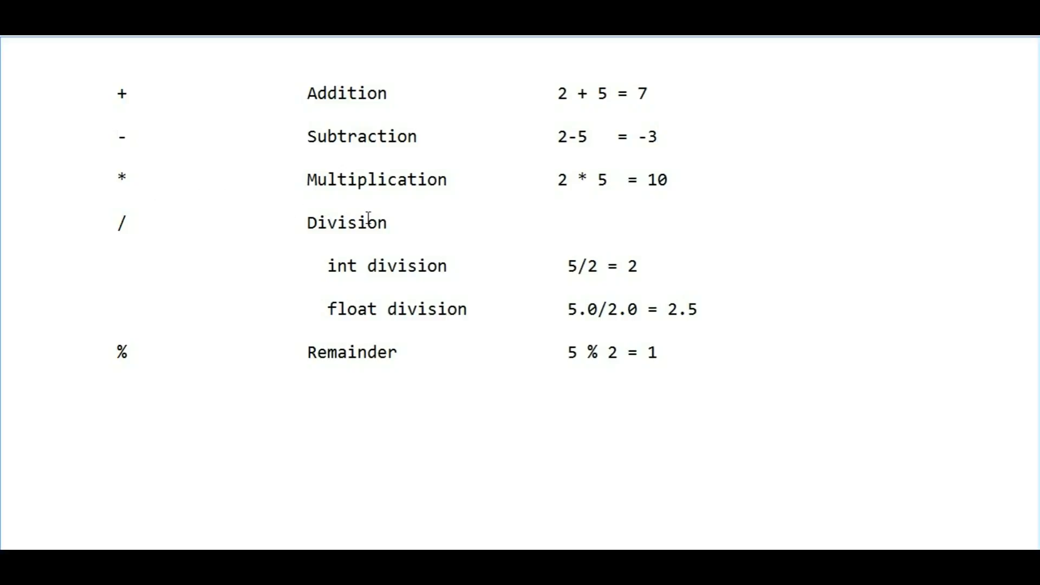
{"action": "mouse_move", "coordinate": [126, 205]}
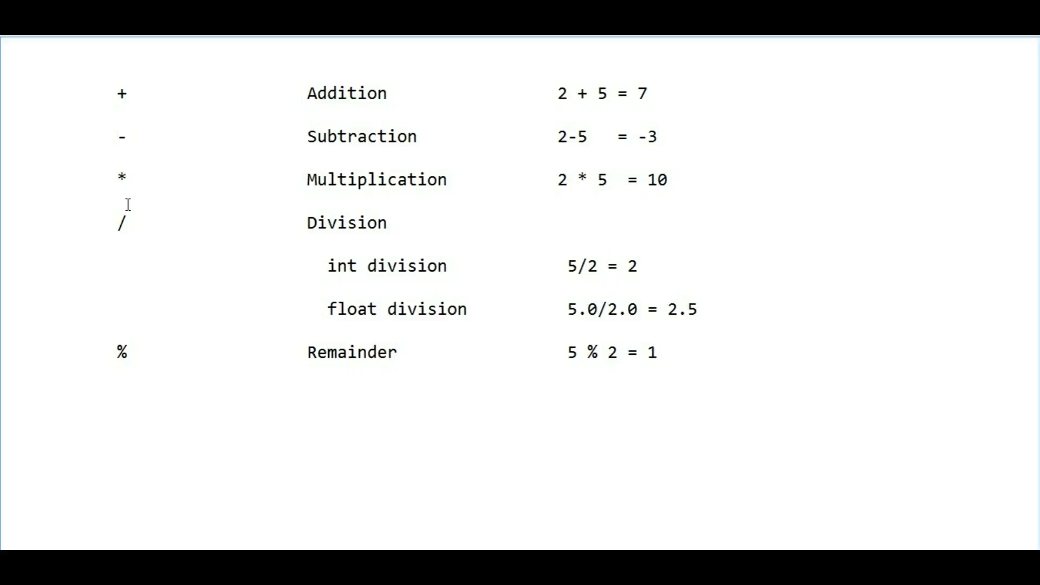
{"action": "mouse_move", "coordinate": [548, 219]}
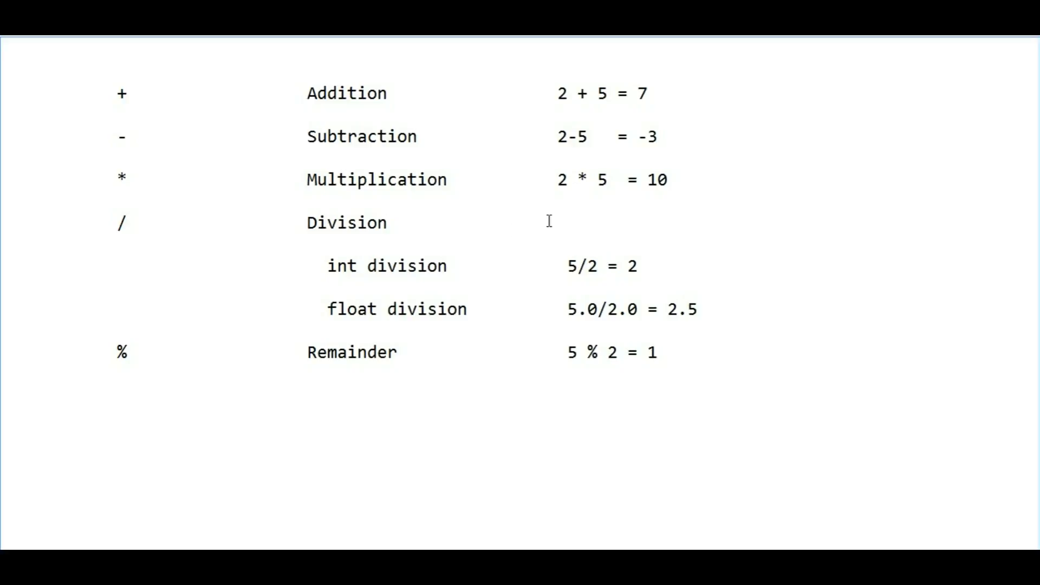
{"action": "left_click", "coordinate": [660, 136]}
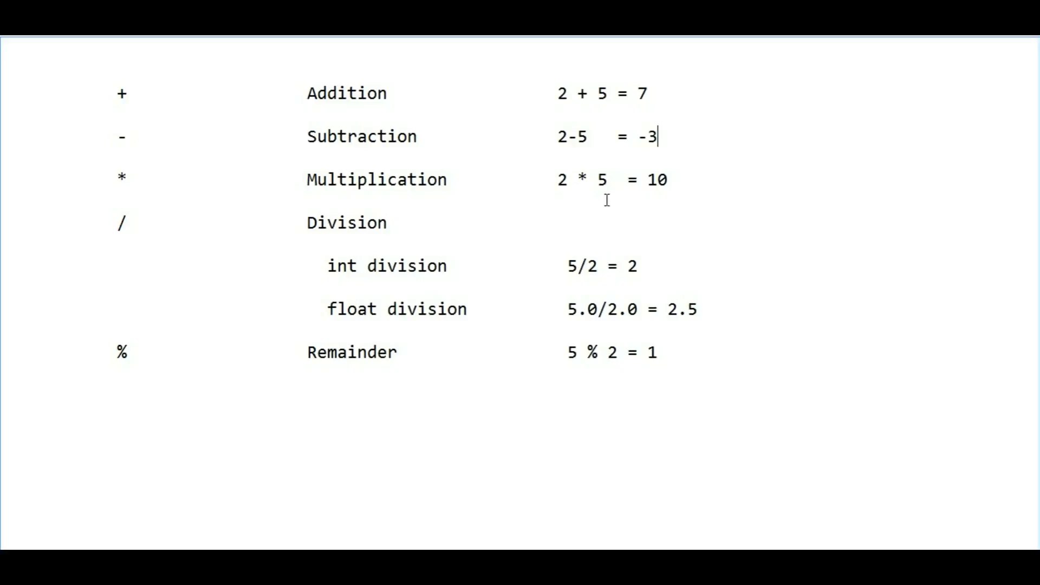
{"action": "mouse_move", "coordinate": [656, 209]}
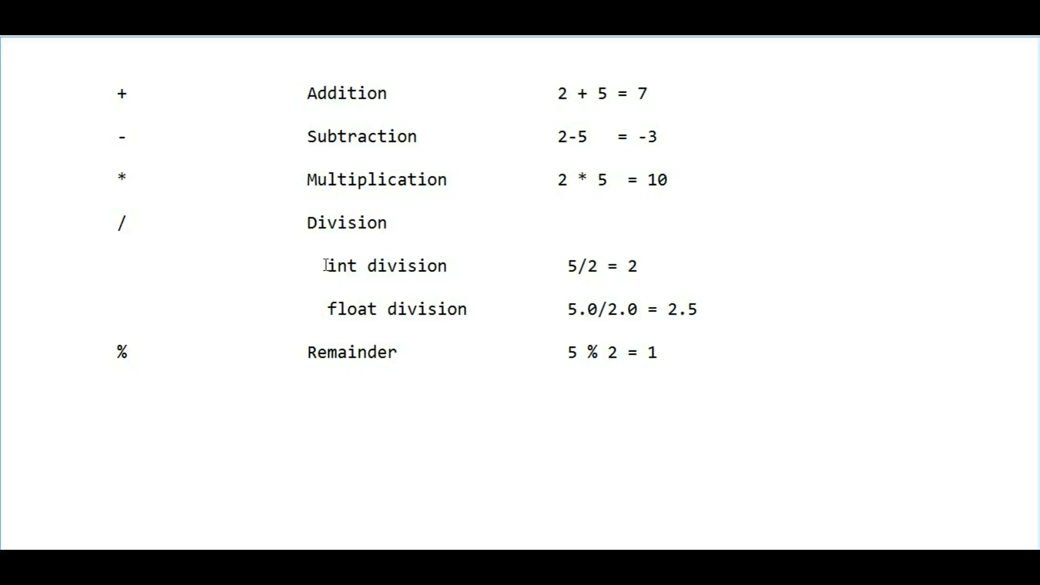
{"action": "mouse_move", "coordinate": [325, 274]}
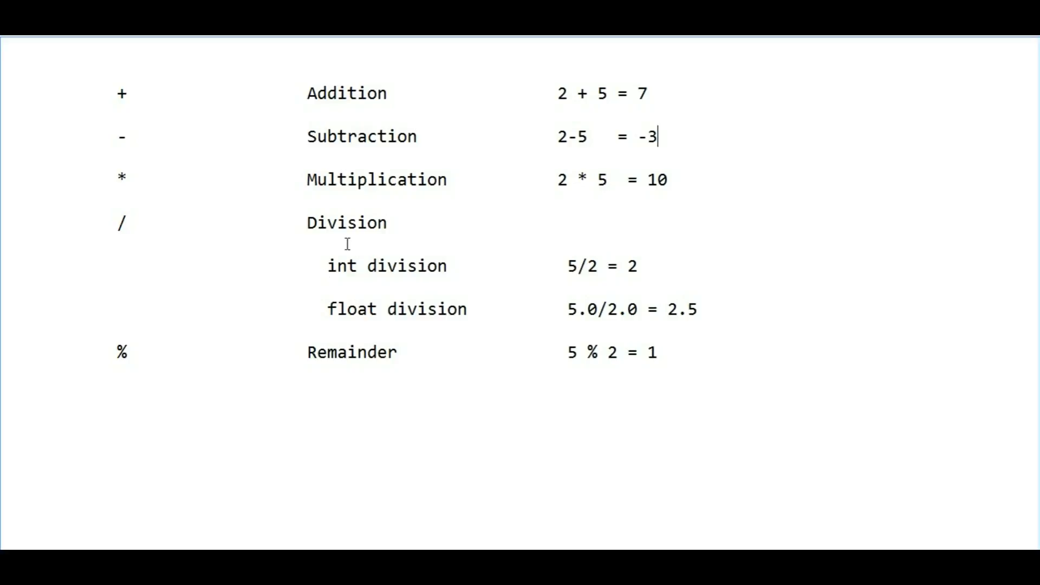
{"action": "mouse_move", "coordinate": [335, 281]}
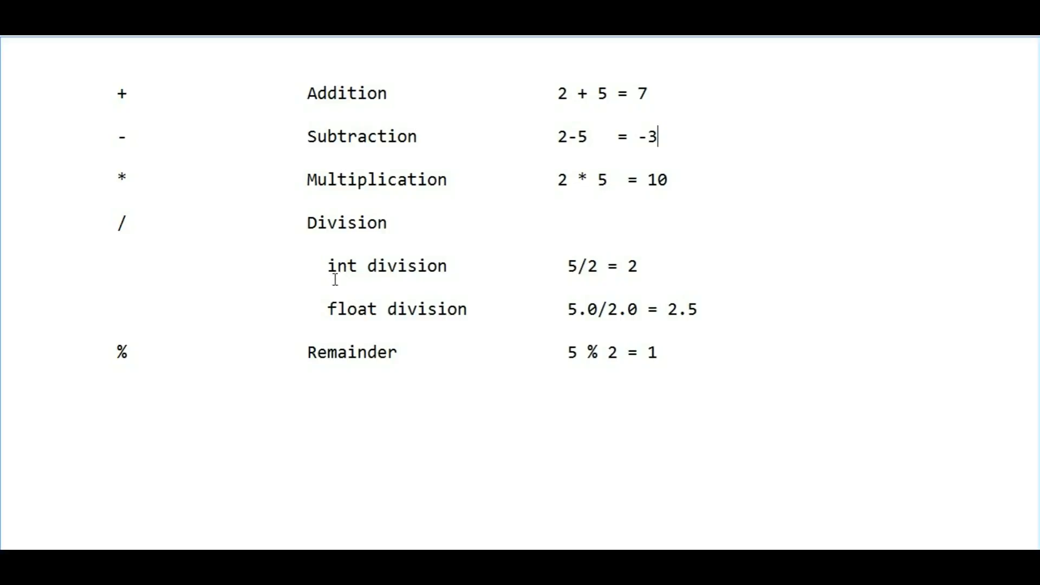
{"action": "mouse_move", "coordinate": [361, 281]}
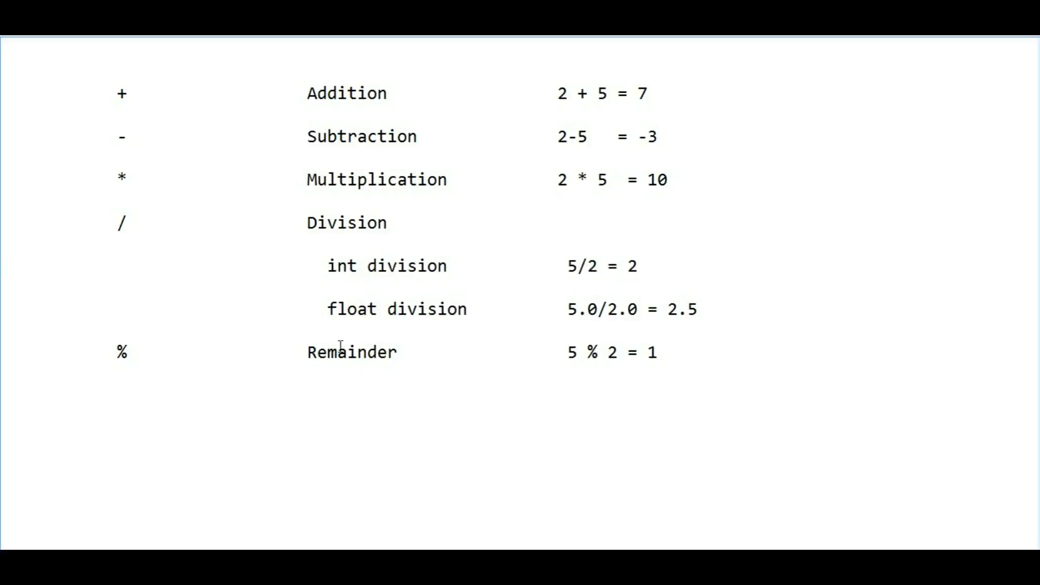
{"action": "mouse_move", "coordinate": [506, 304]}
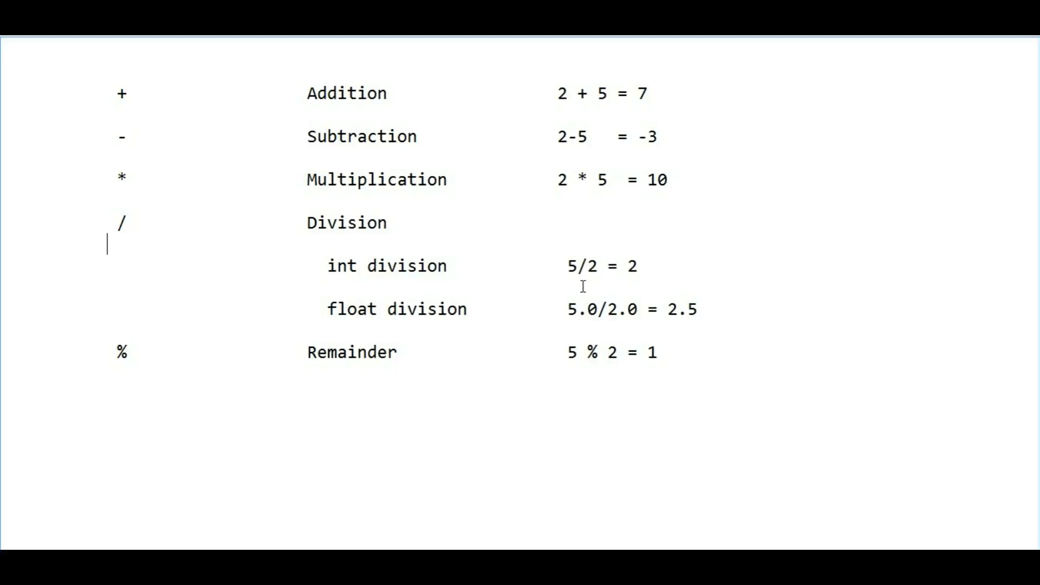
{"action": "mouse_move", "coordinate": [643, 288]}
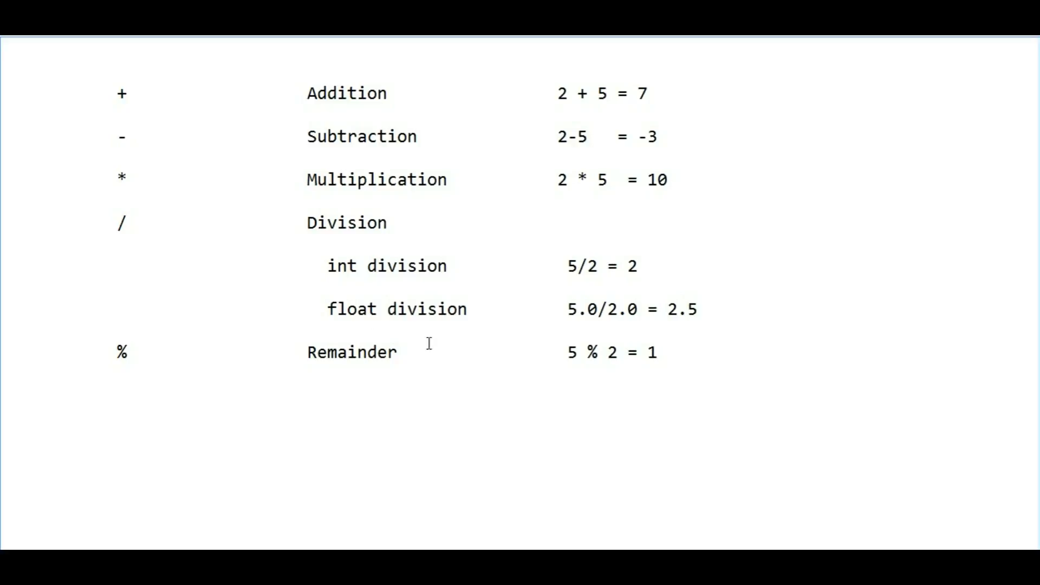
{"action": "mouse_move", "coordinate": [596, 329]}
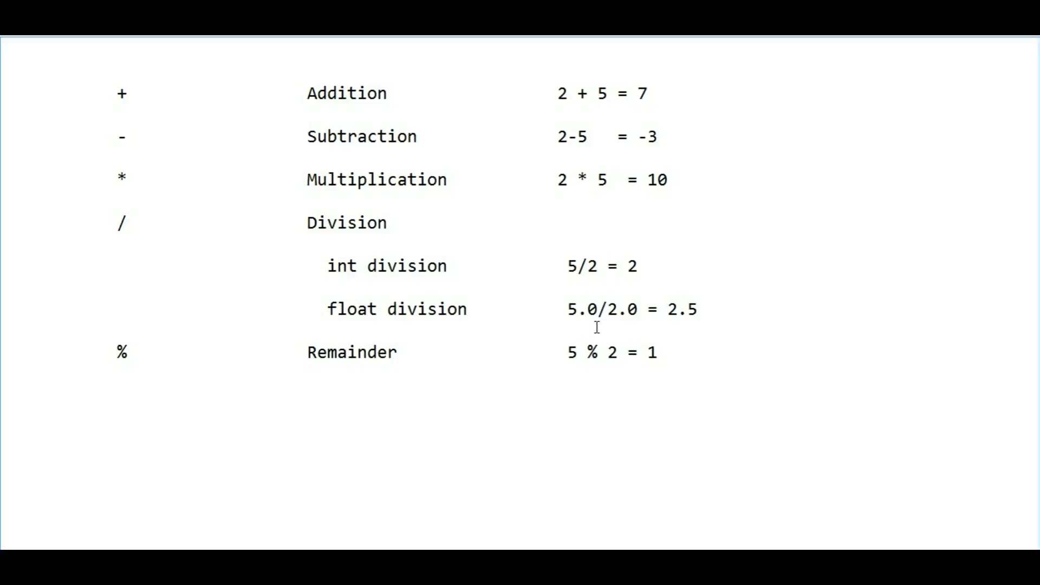
{"action": "mouse_move", "coordinate": [629, 333]}
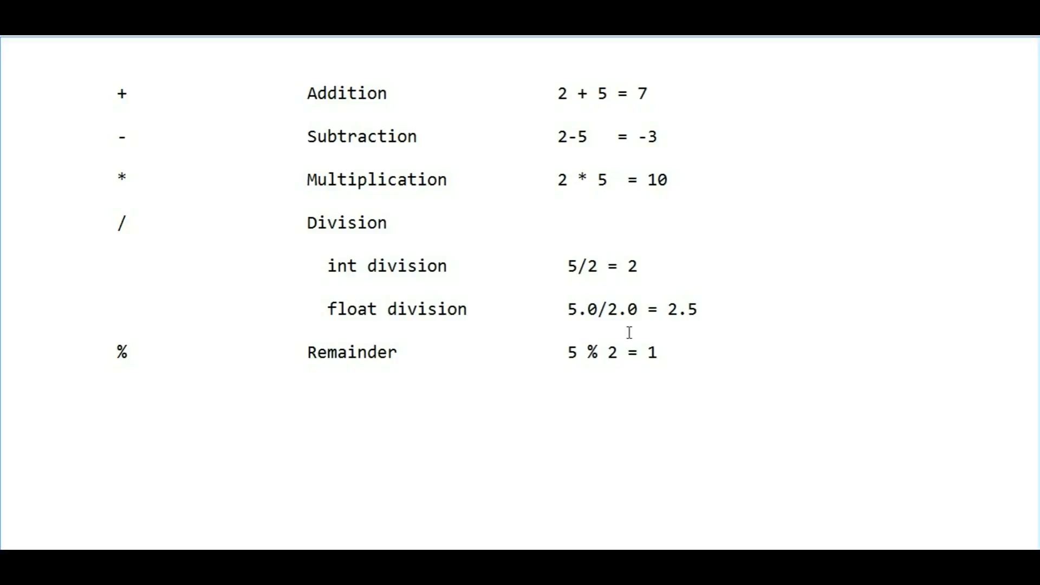
{"action": "mouse_move", "coordinate": [651, 319]}
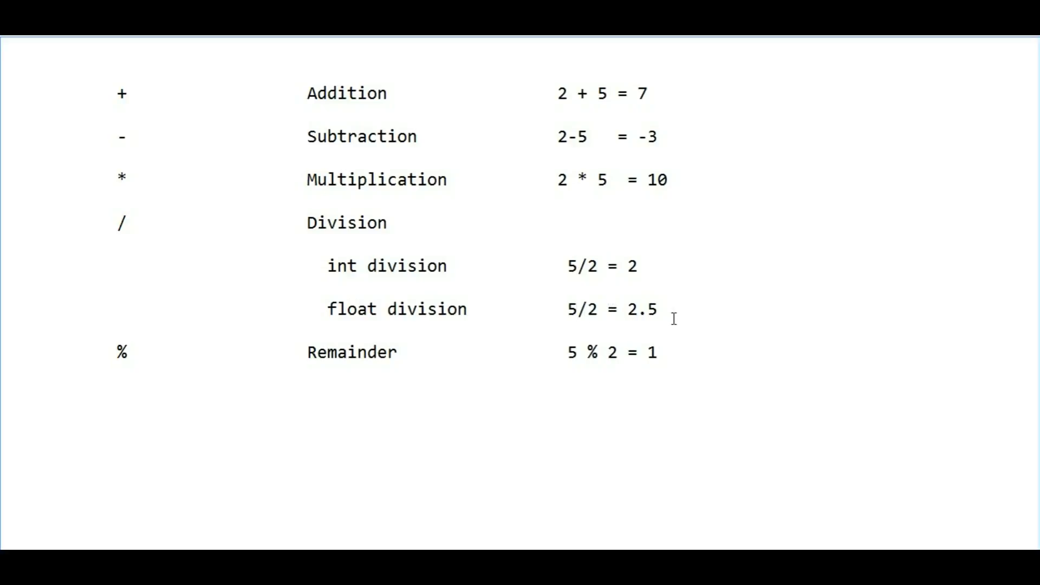
Add .0 to both operands so float division reads 5.0/2.0 = 2.5
{"action": "key", "text": "BackSpace"}
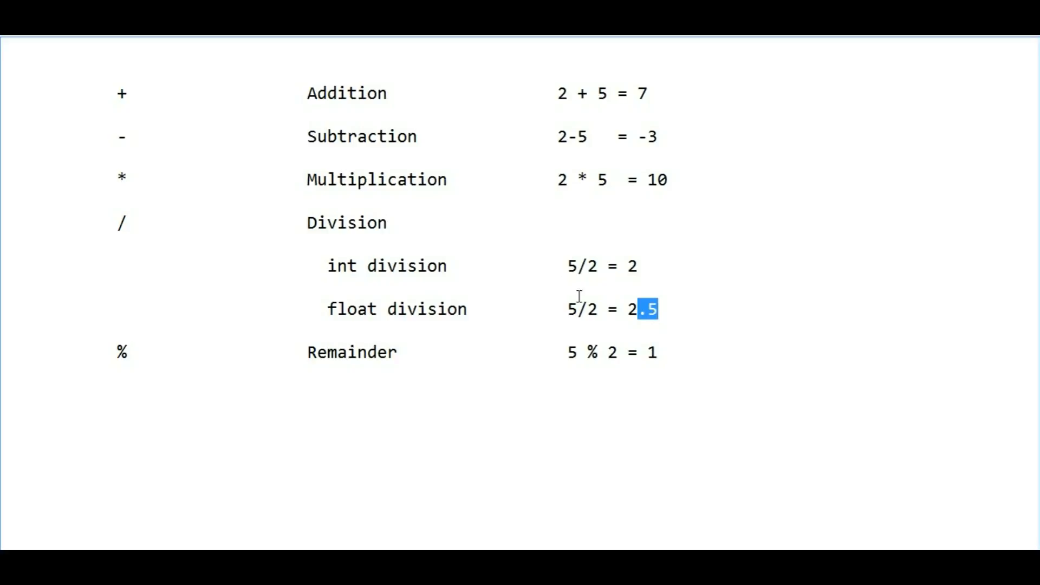
{"action": "left_click", "coordinate": [587, 322]}
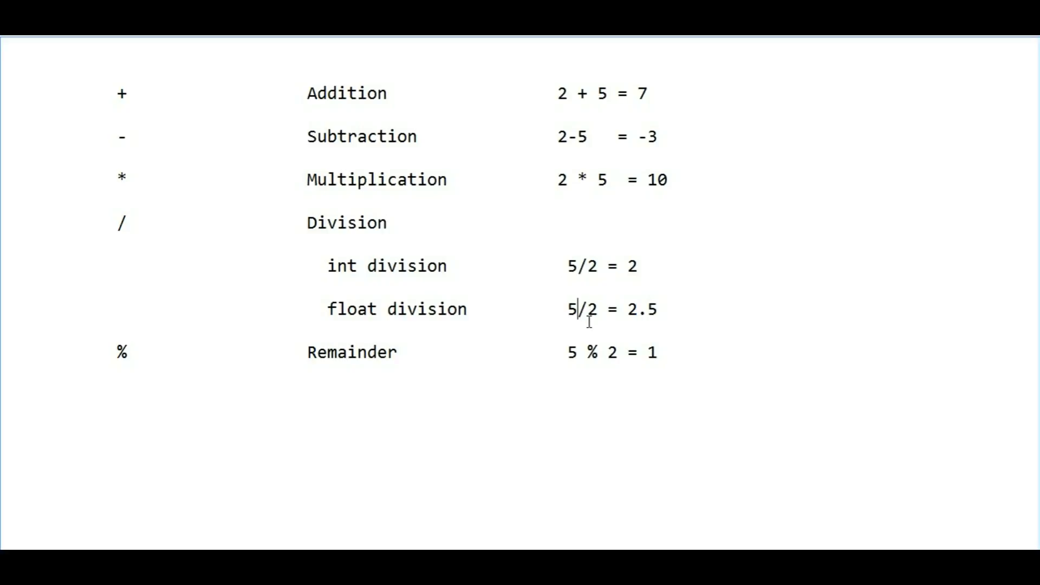
{"action": "type", "text": ".0"}
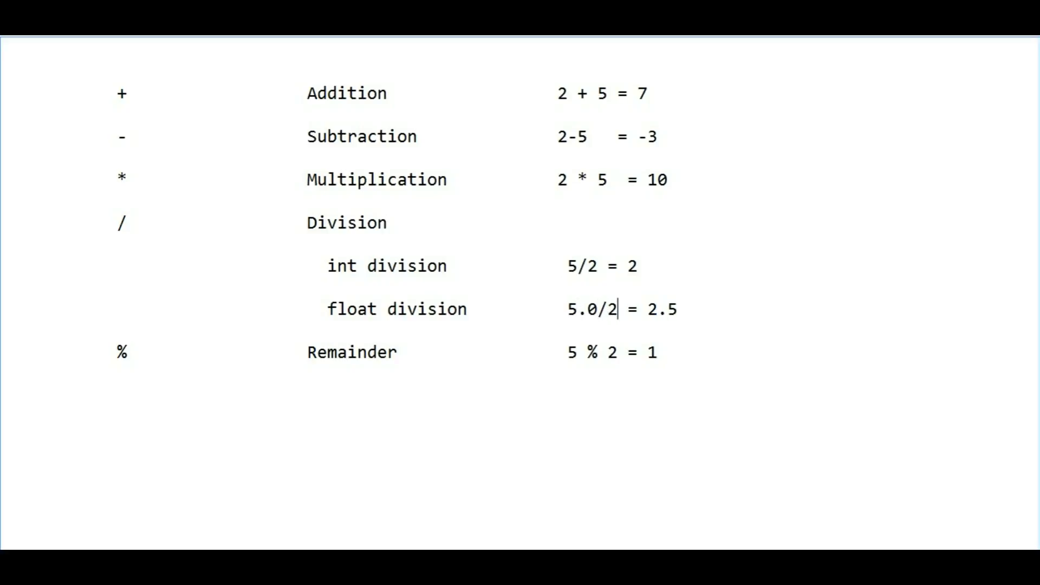
{"action": "type", "text": ".0"}
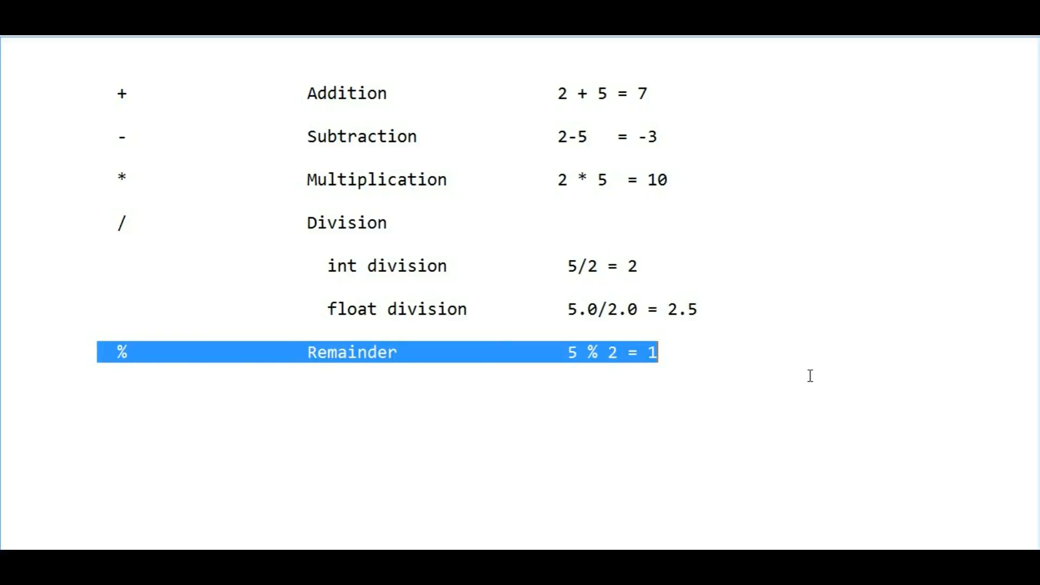
{"action": "left_click", "coordinate": [717, 370]}
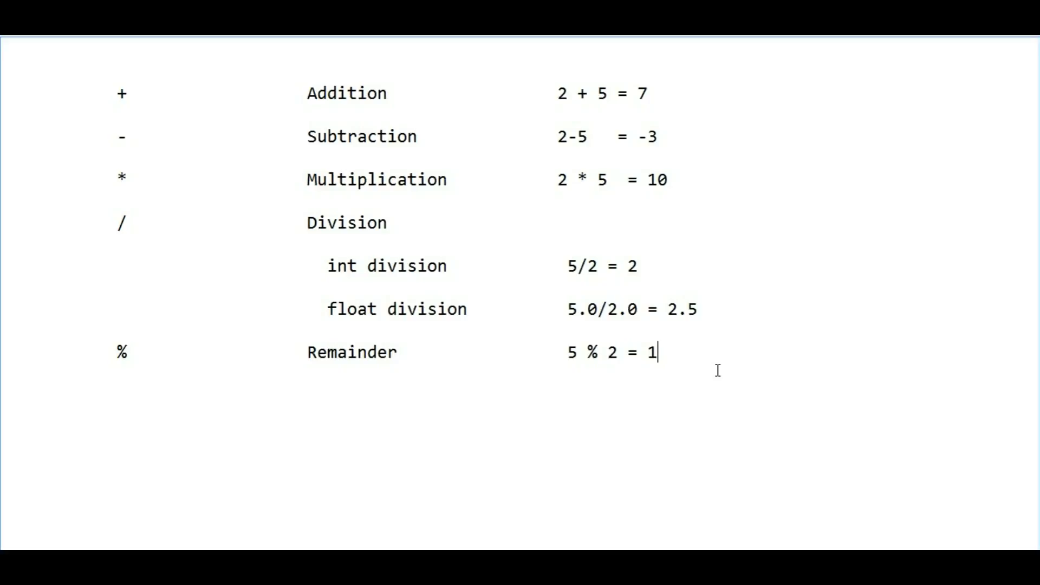
{"action": "mouse_move", "coordinate": [318, 368]}
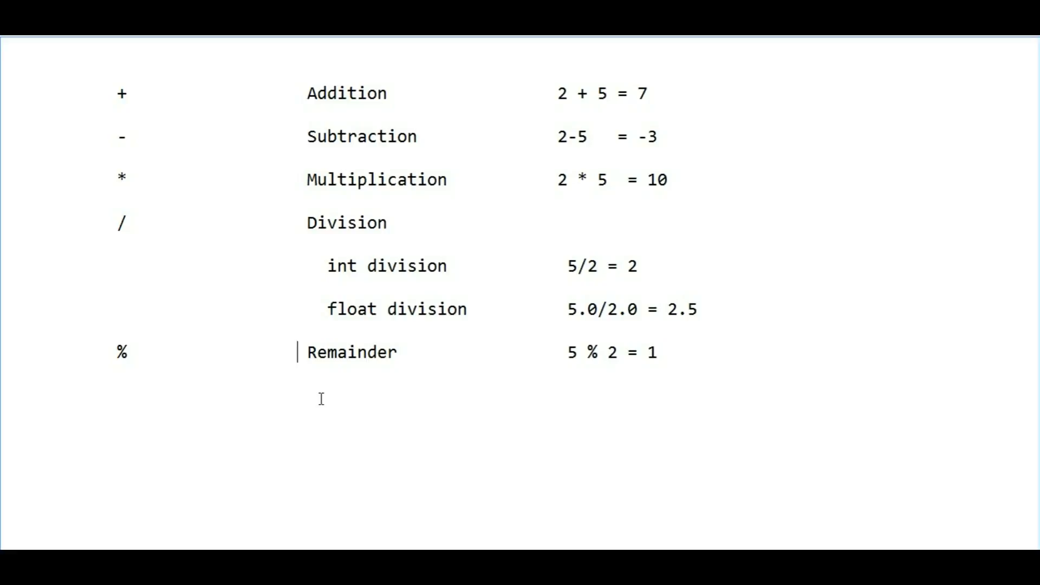
{"action": "mouse_move", "coordinate": [799, 366]}
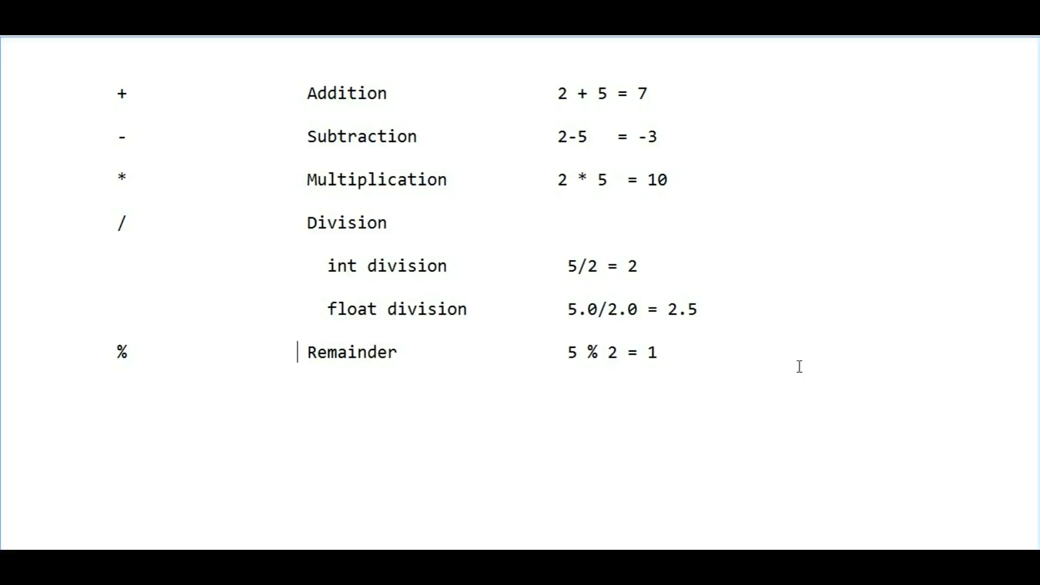
{"action": "mouse_move", "coordinate": [631, 369]}
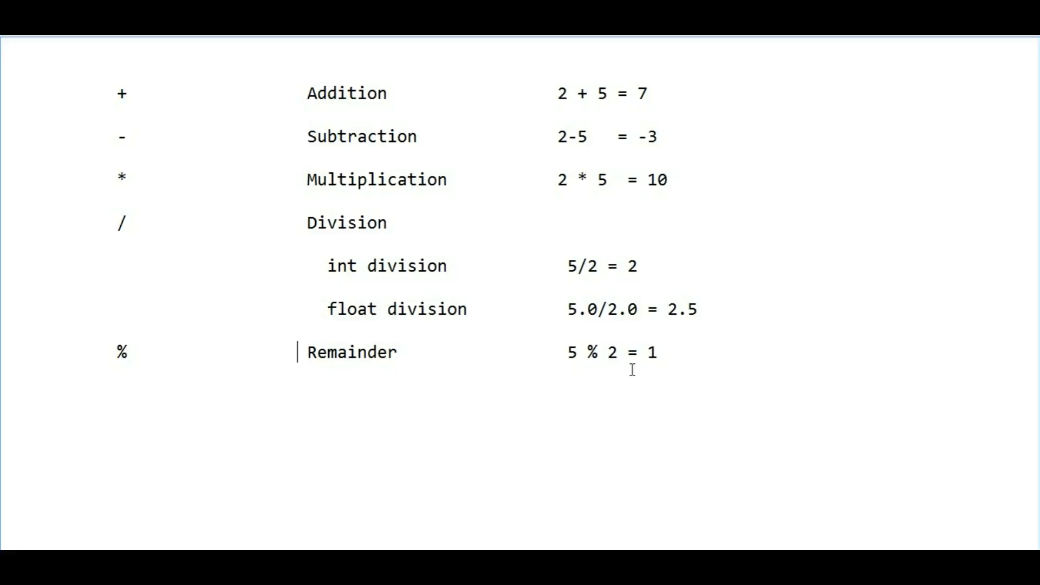
{"action": "left_click", "coordinate": [680, 353]}
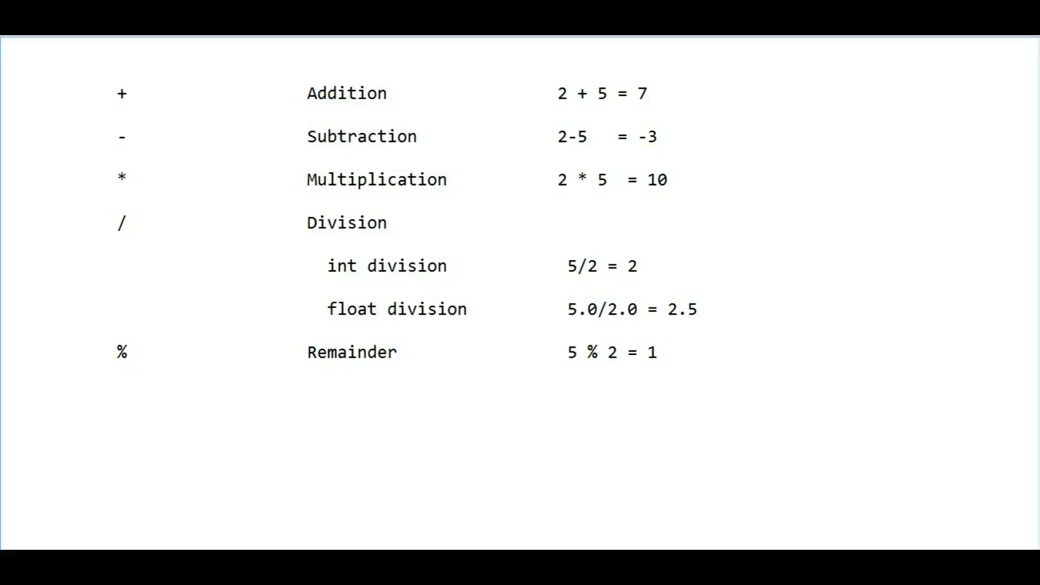
{"action": "type", "text": "5/"}
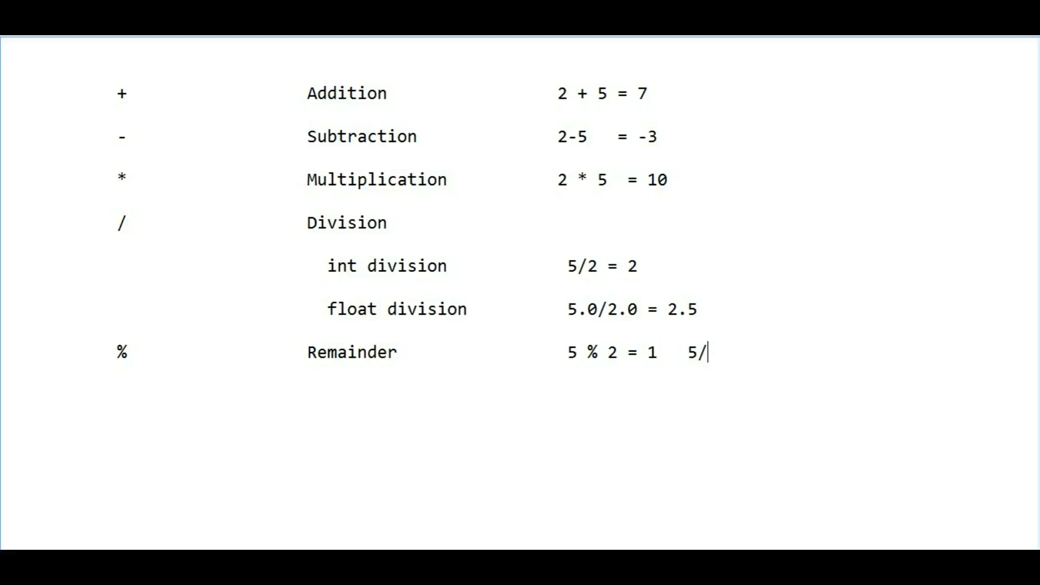
{"action": "type", "text": "2 ="}
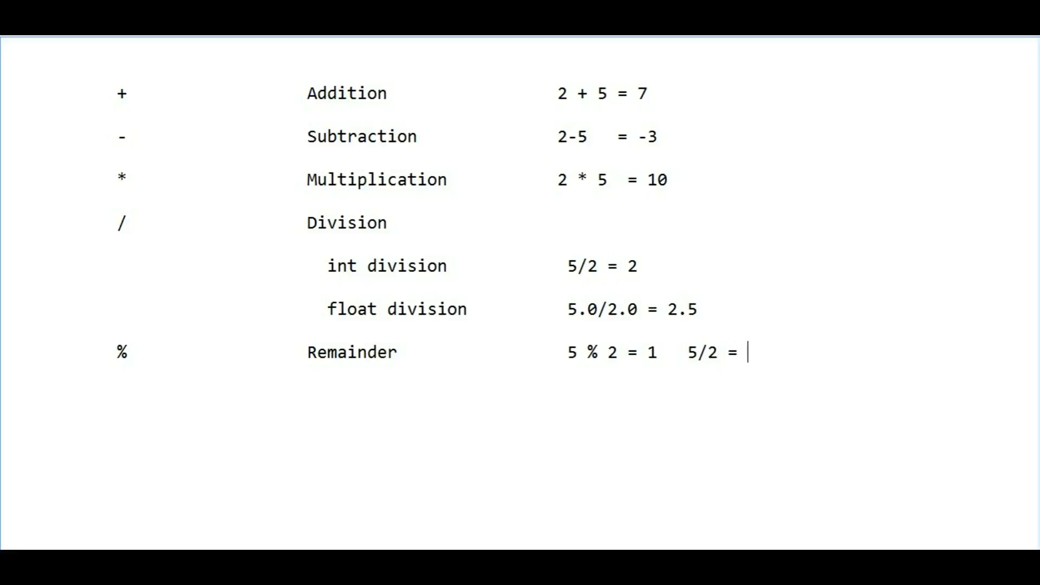
{"action": "type", "text": "2."}
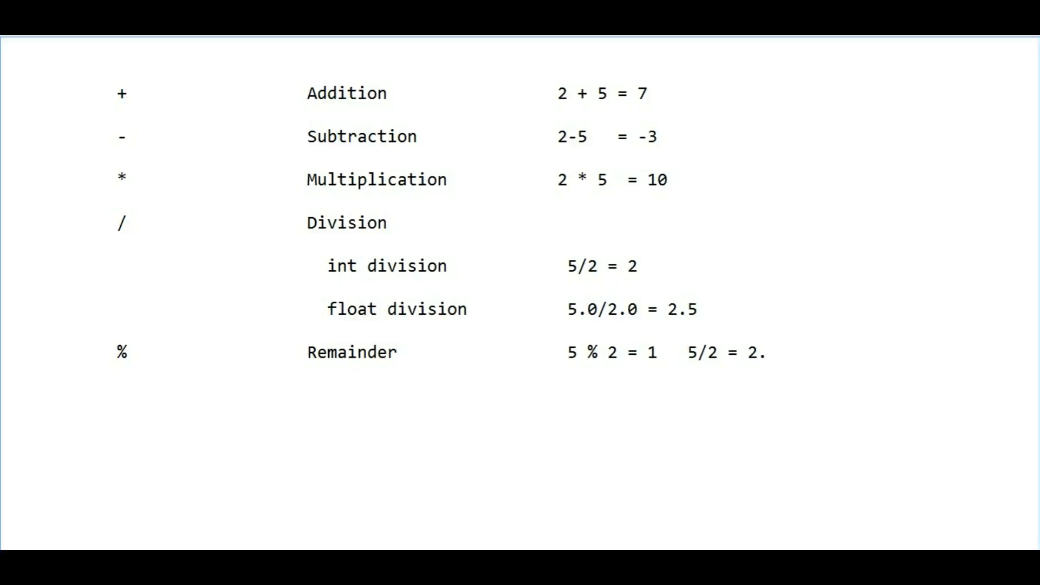
{"action": "key", "text": "BackSpace"}
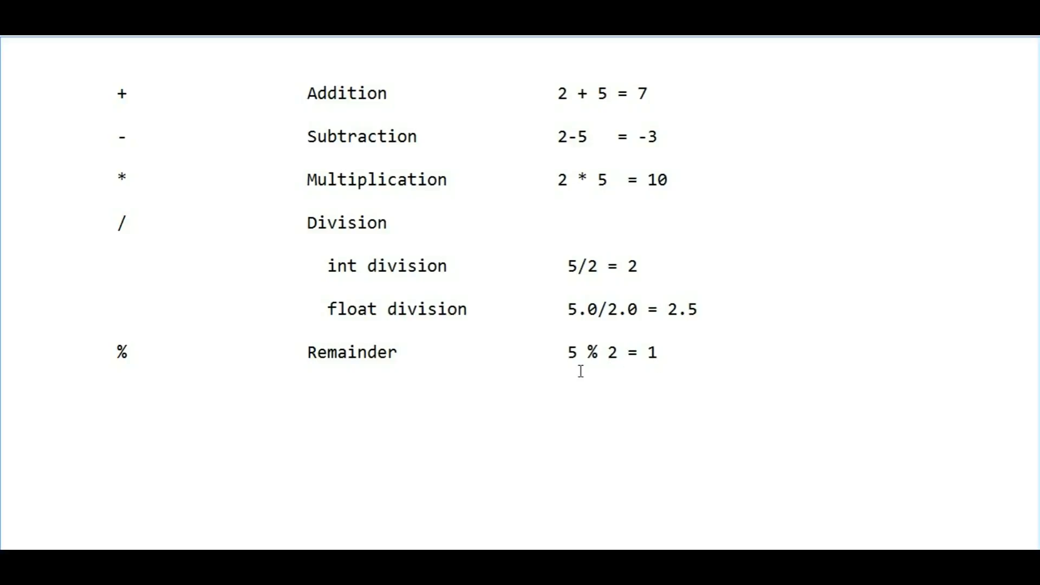
{"action": "mouse_move", "coordinate": [648, 373]}
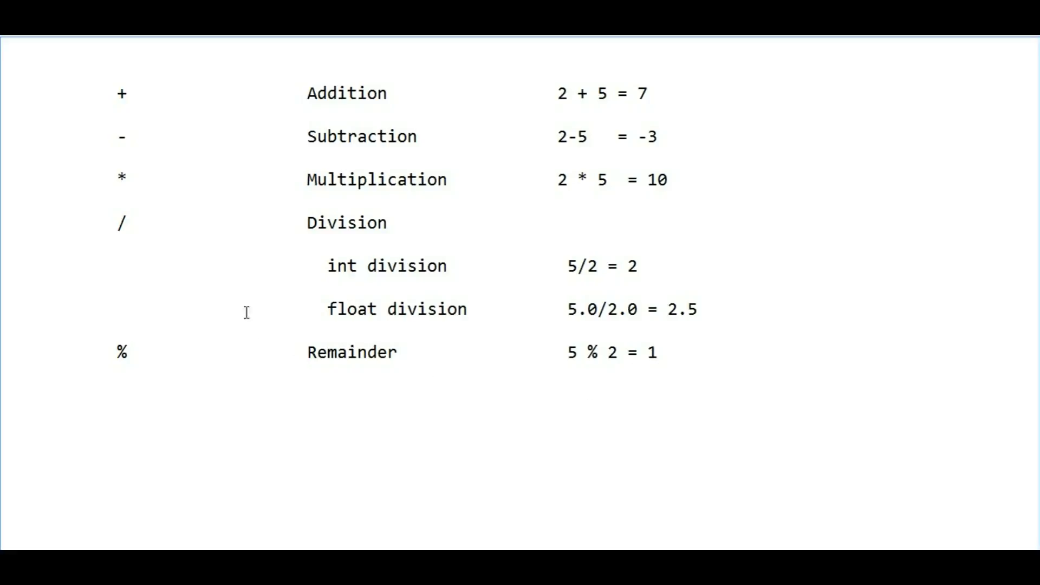
{"action": "mouse_move", "coordinate": [435, 341]}
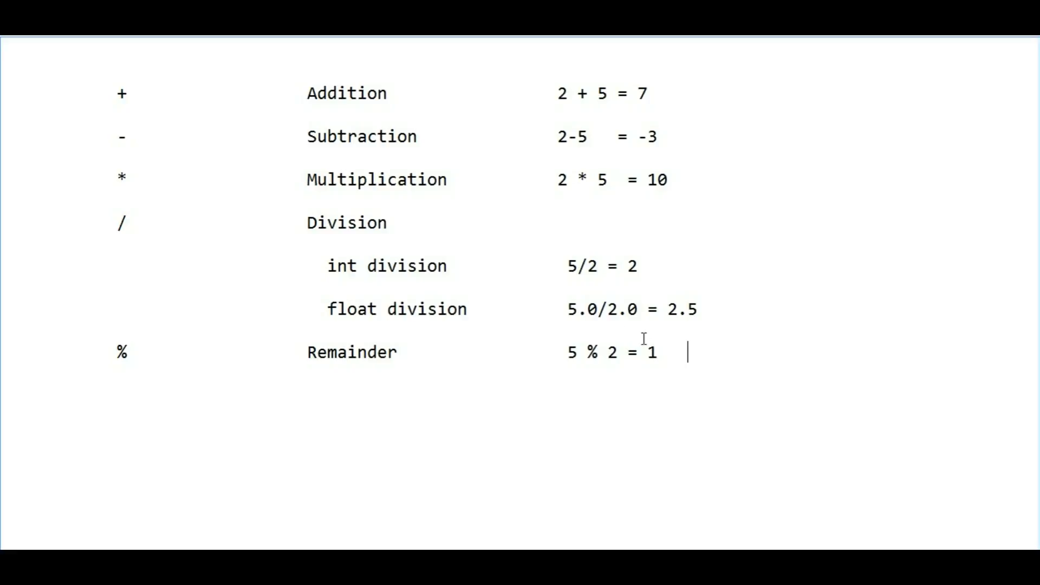
{"action": "mouse_move", "coordinate": [282, 356]}
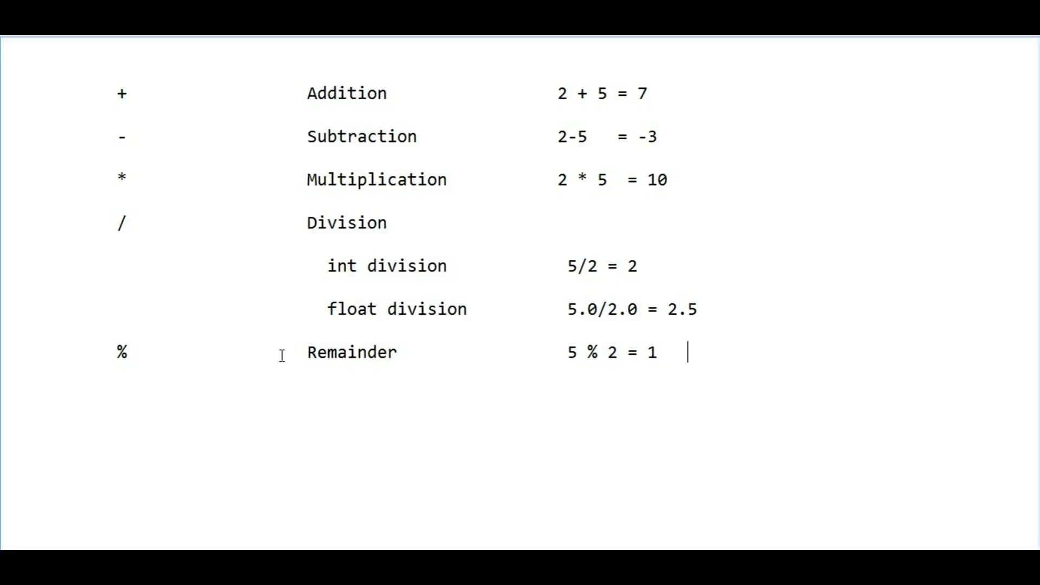
{"action": "mouse_move", "coordinate": [310, 358]}
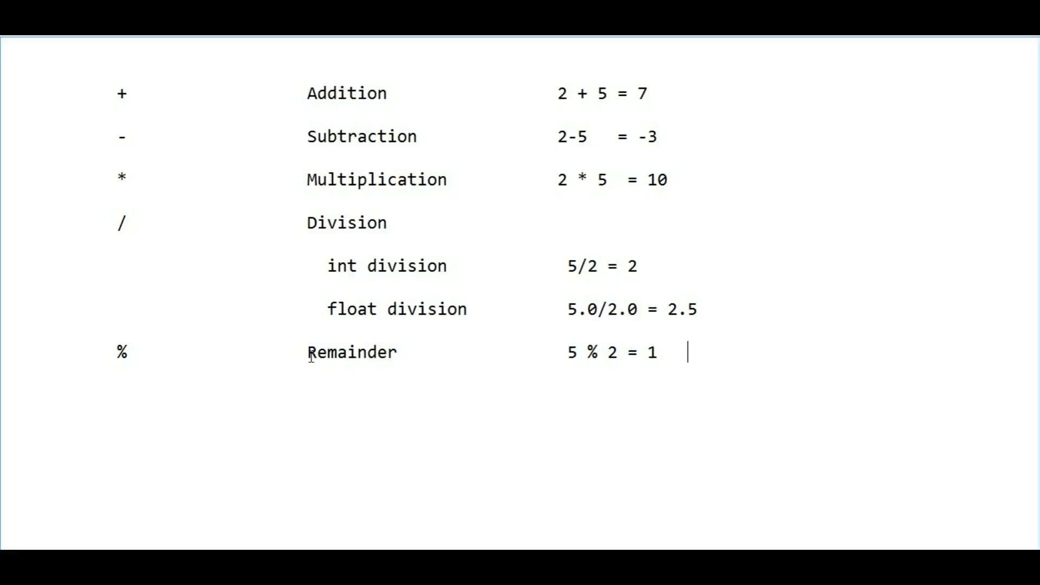